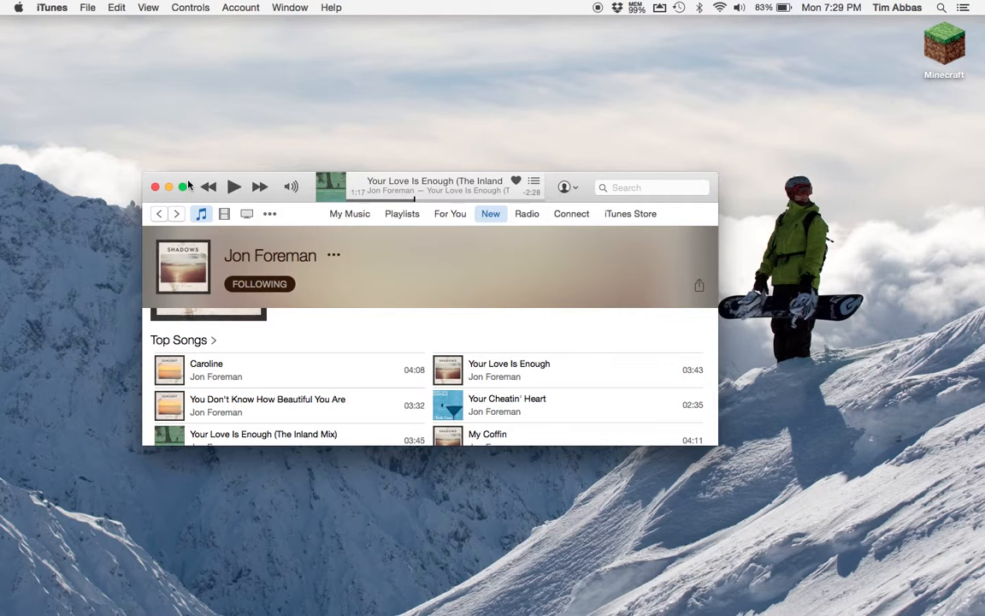
mouse_move(172, 196)
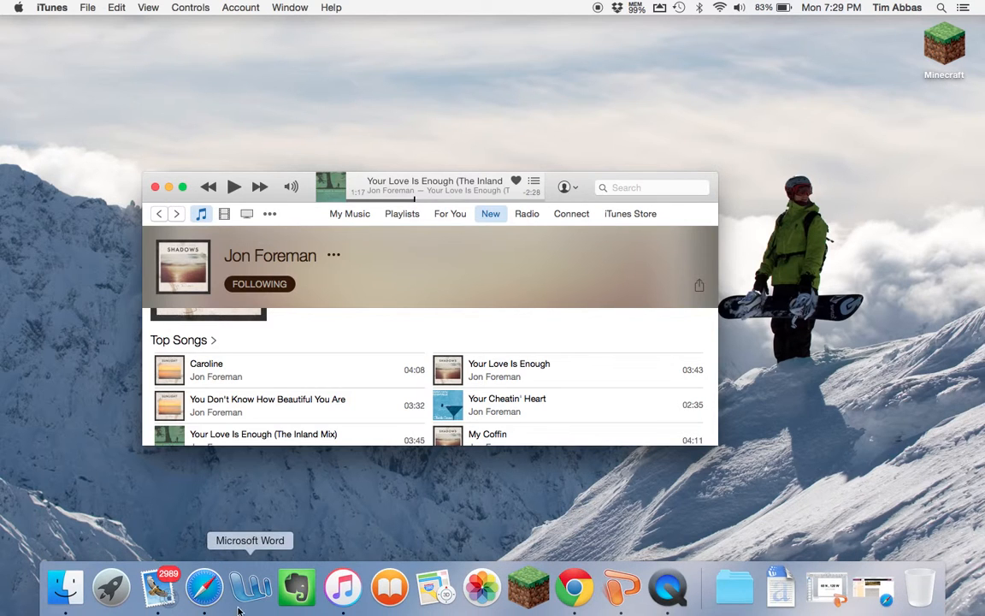
mouse_move(204, 585)
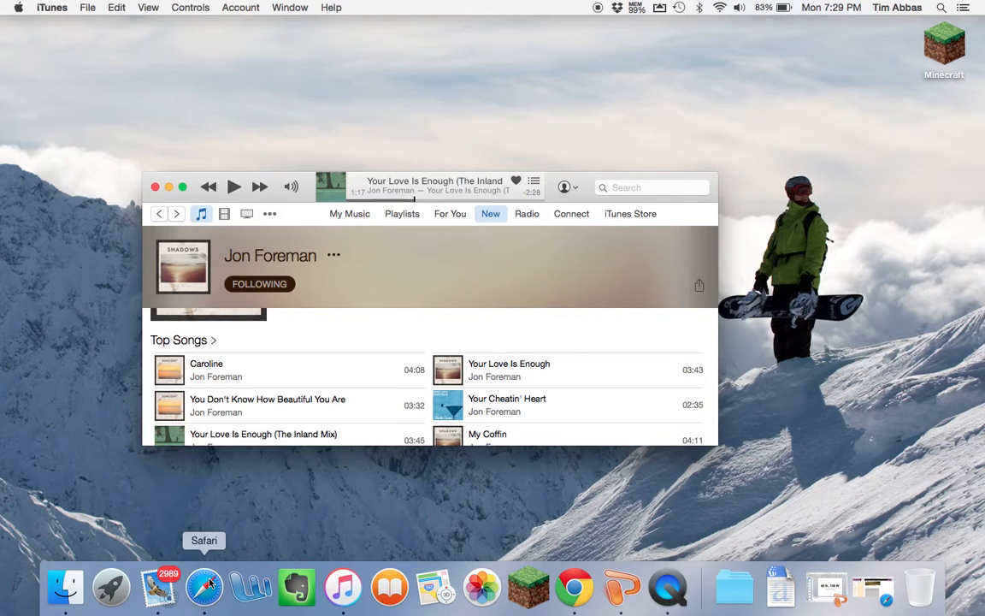
click(204, 587)
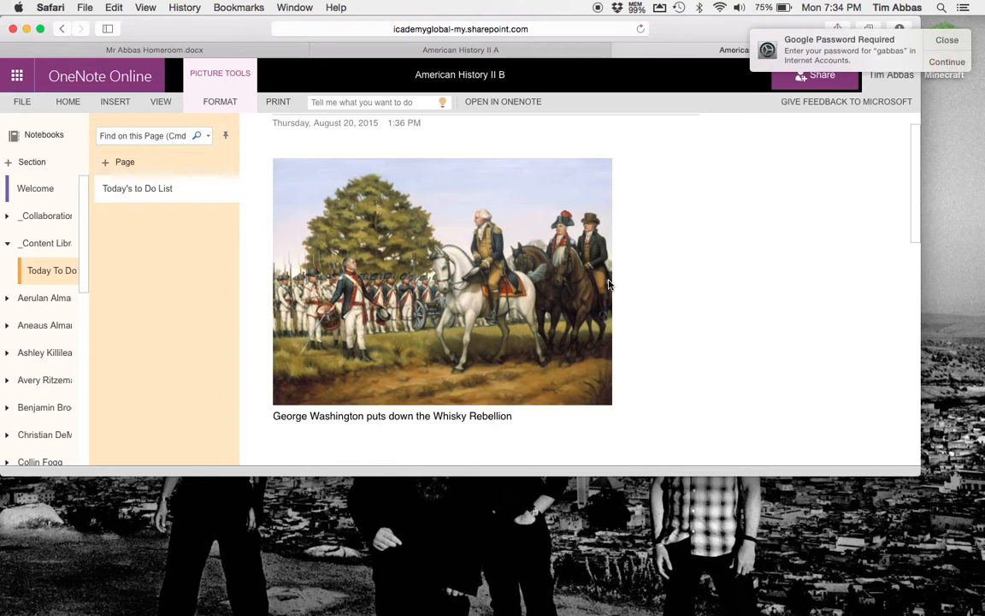
scroll(down, 3)
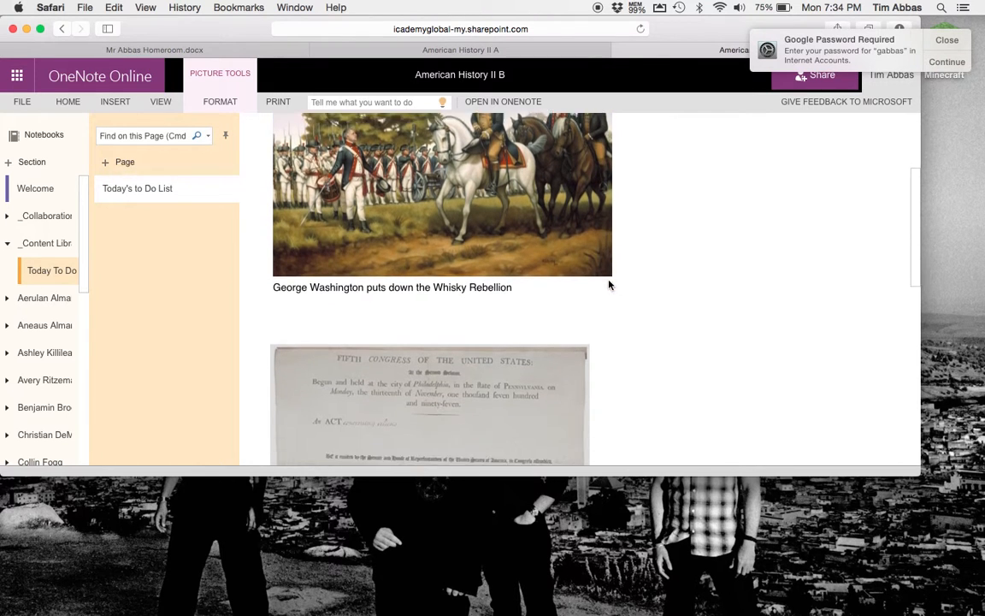
scroll(down, 3)
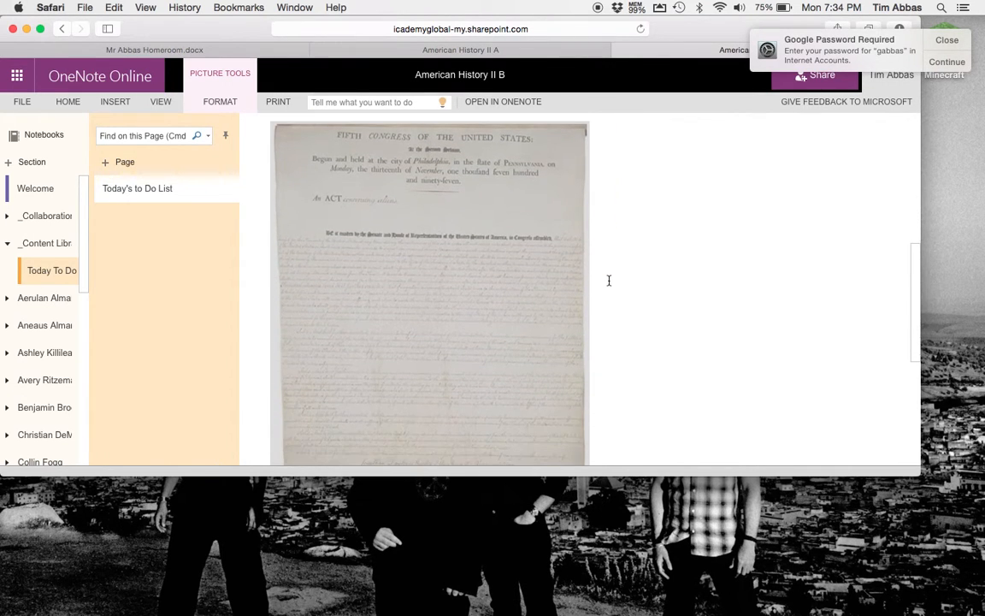
scroll(down, 3)
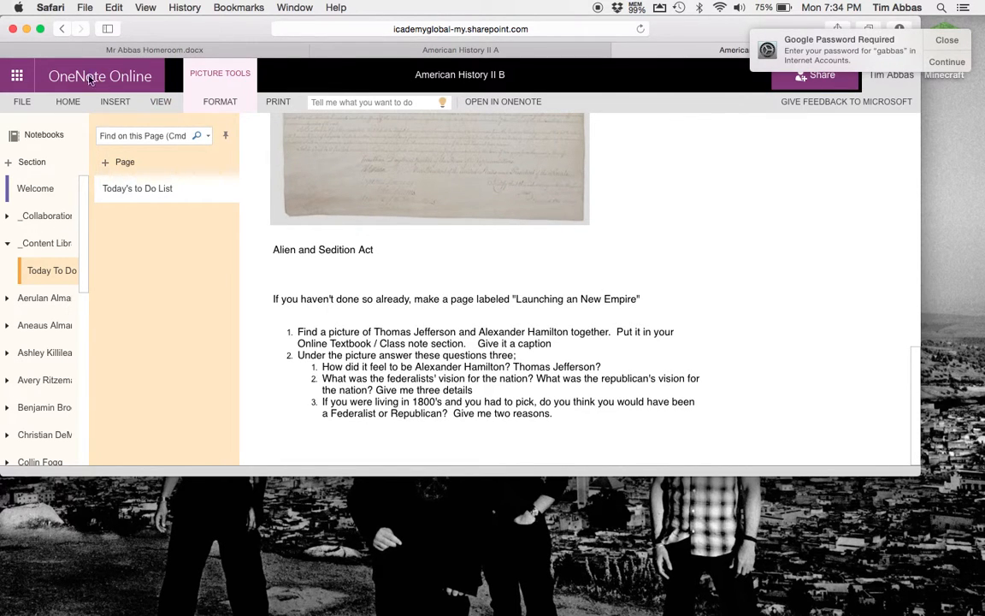
click(47, 270)
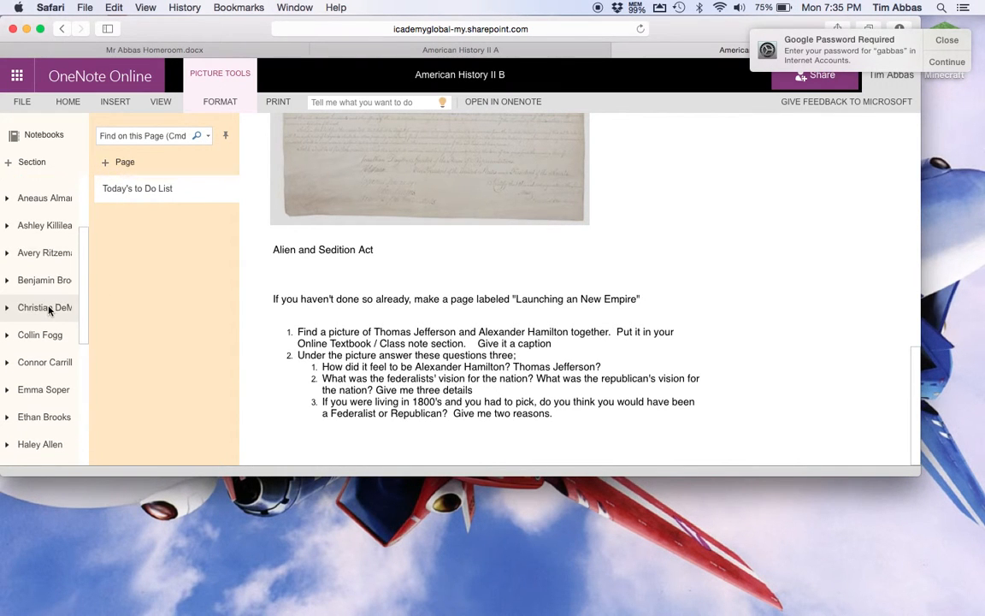
scroll(down, 3)
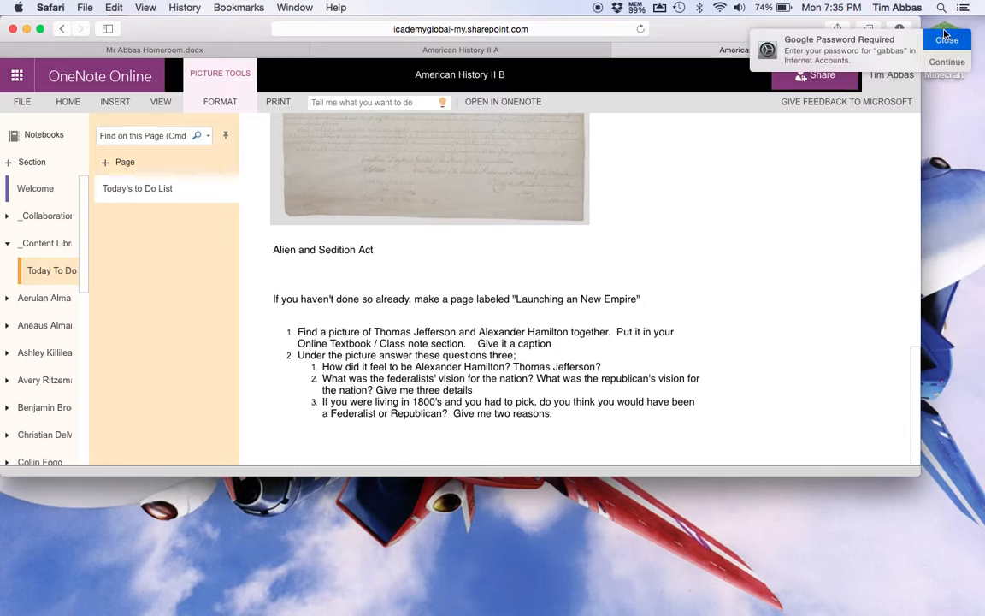
click(947, 39)
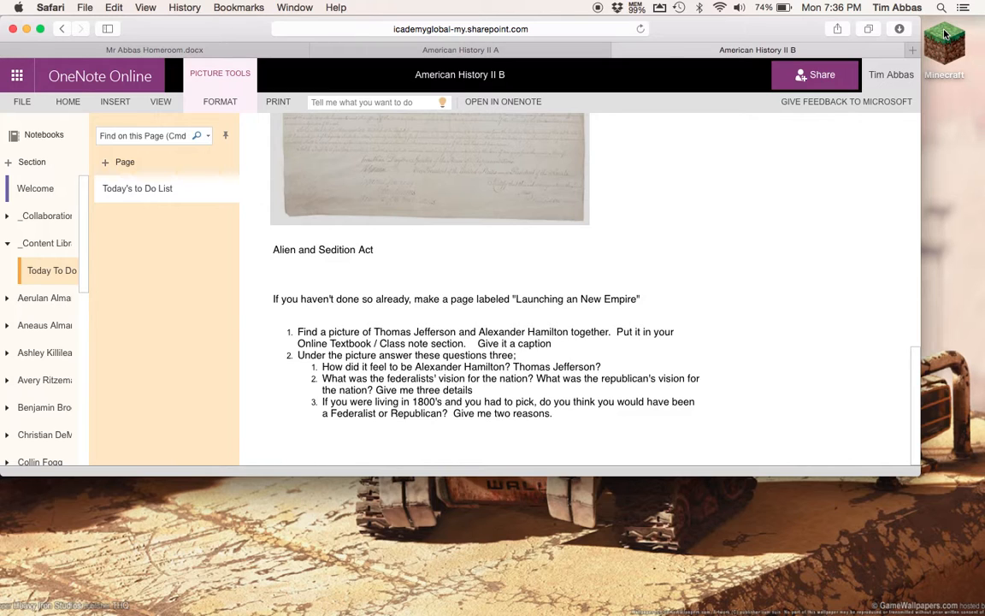
mouse_move(964, 135)
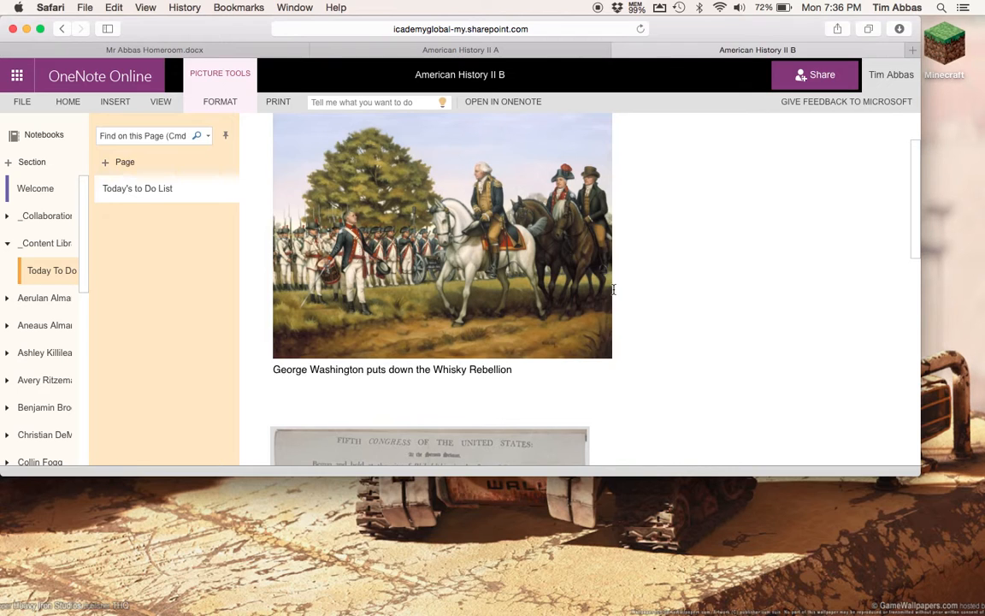
scroll(down, 3)
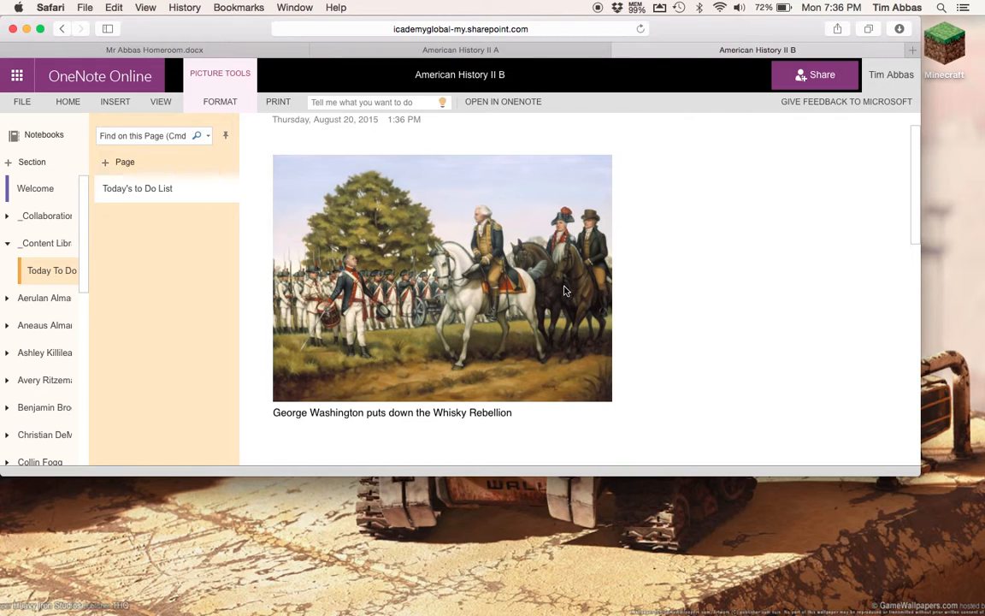
mouse_move(556, 280)
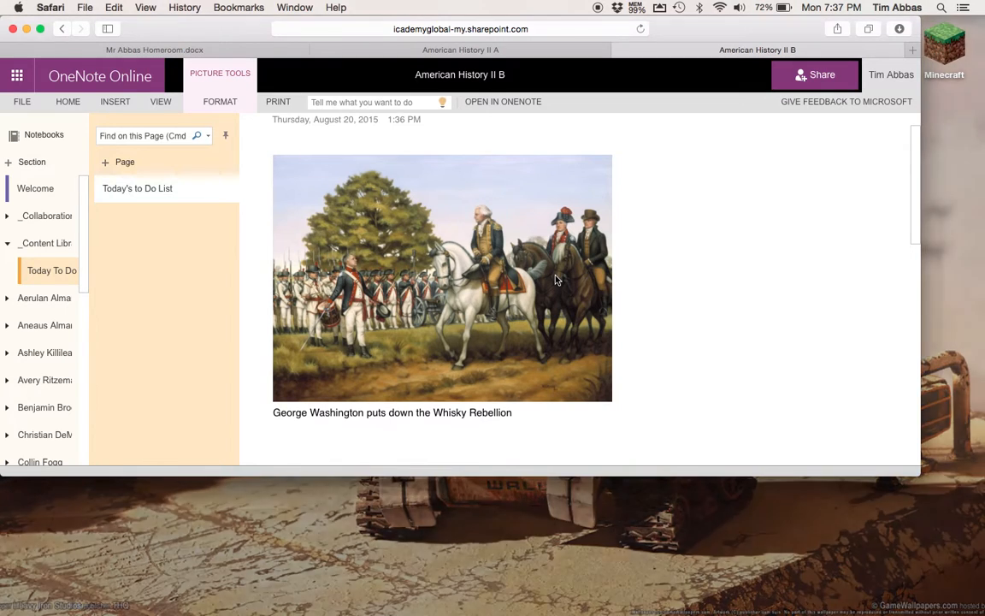
scroll(down, 3)
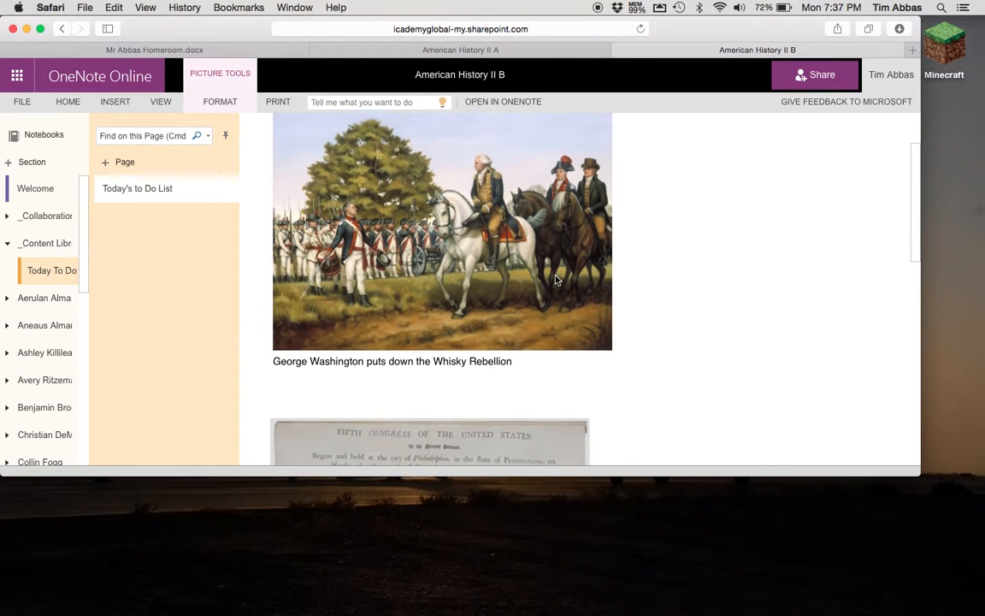
scroll(down, 3)
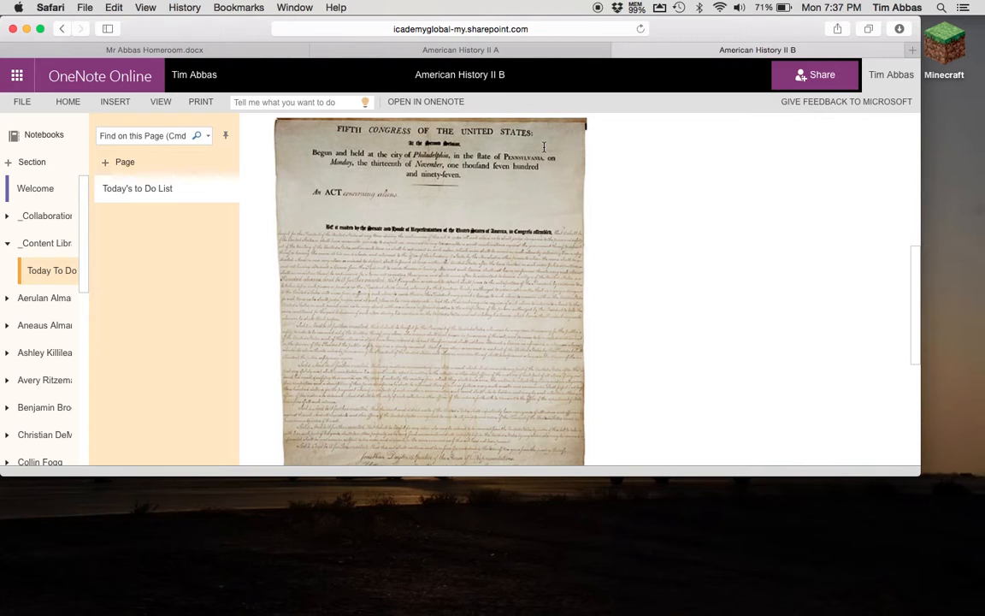
scroll(down, 3)
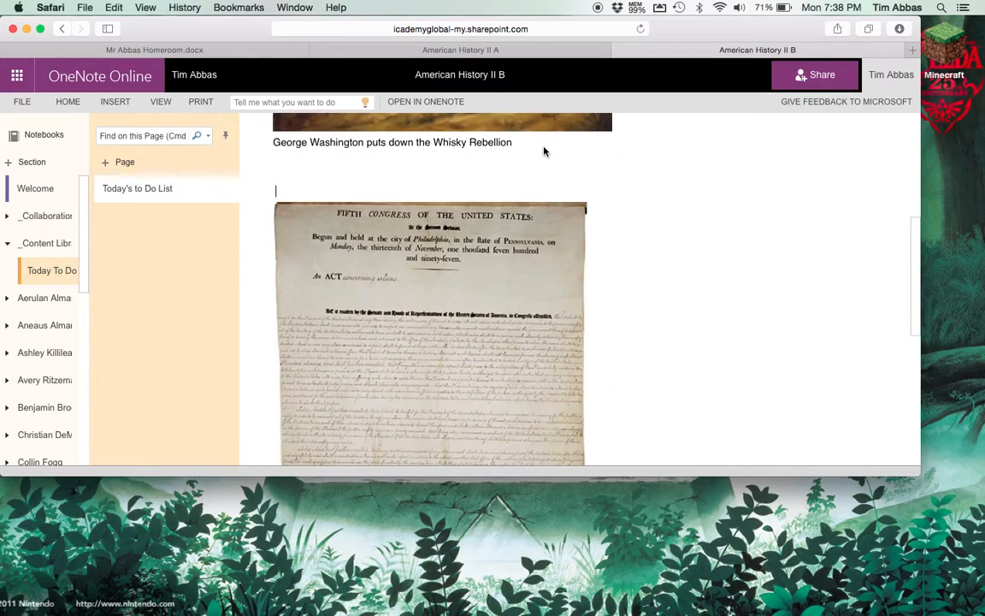
scroll(down, 3)
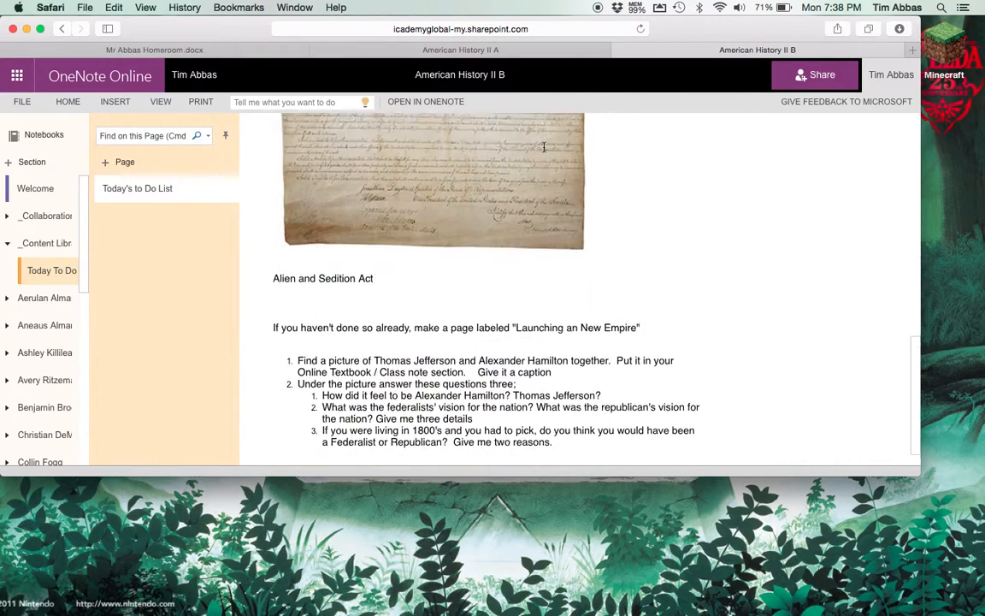